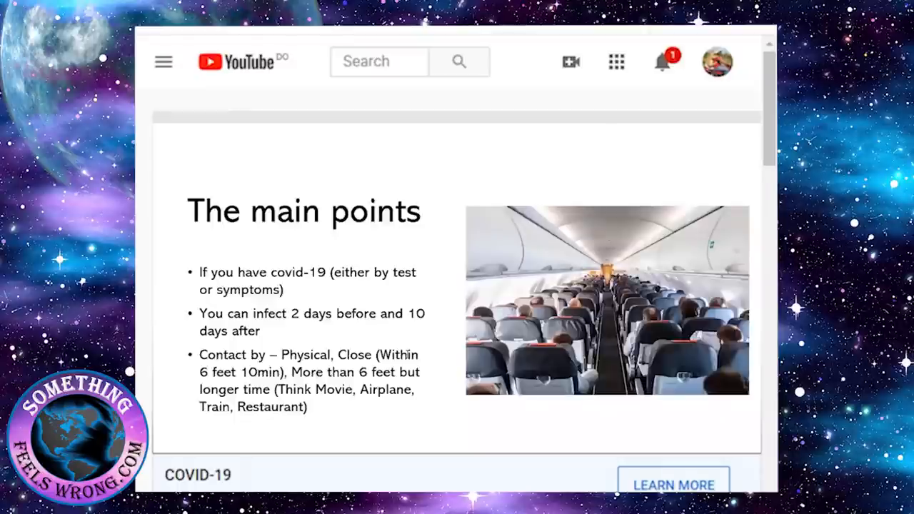
Step: Scroll the page while the talk advances to the household-animals guidance and quarantine letter
scroll("up", 3)
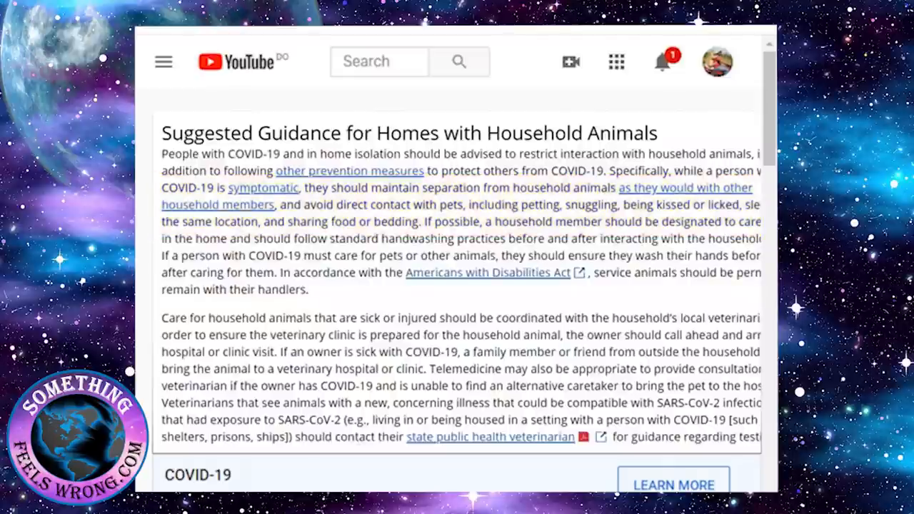
scroll("down", 3)
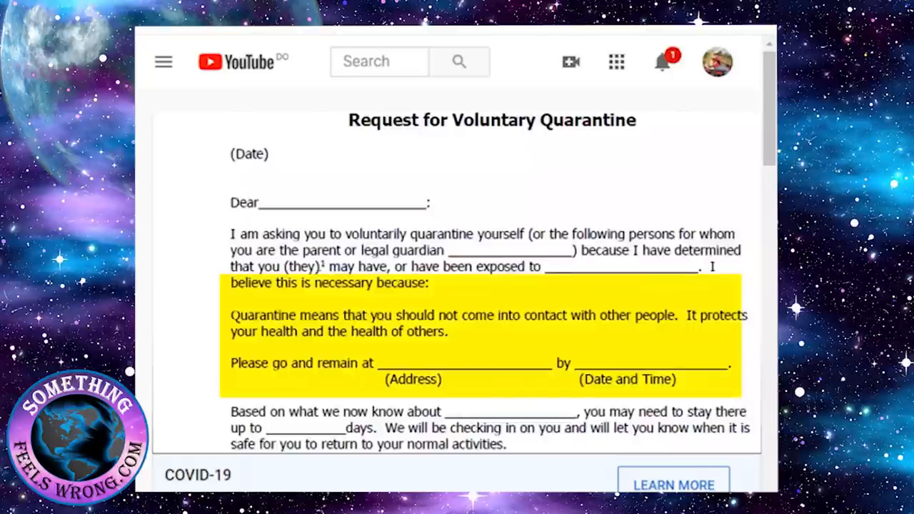
Step: Scroll the Voluntary Quarantine letter down to its compliance and detention-order paragraphs
scroll("down", 3)
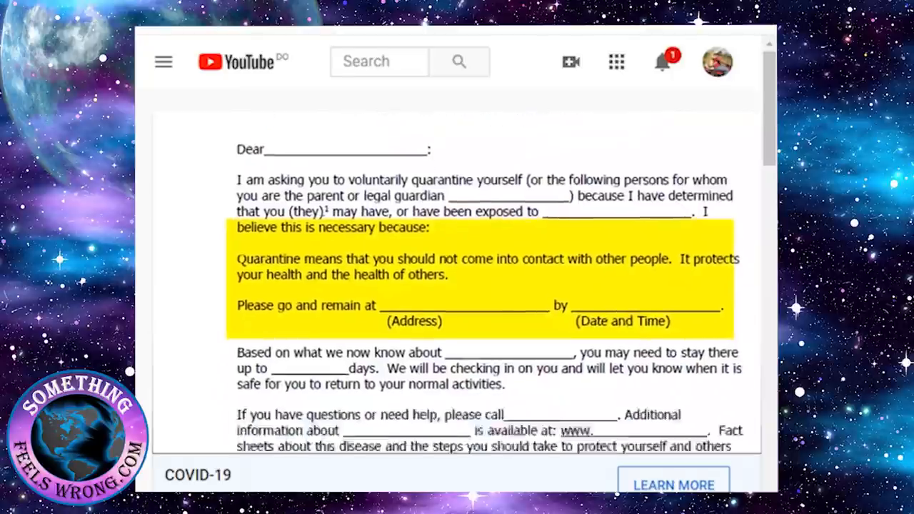
scroll("down", 3)
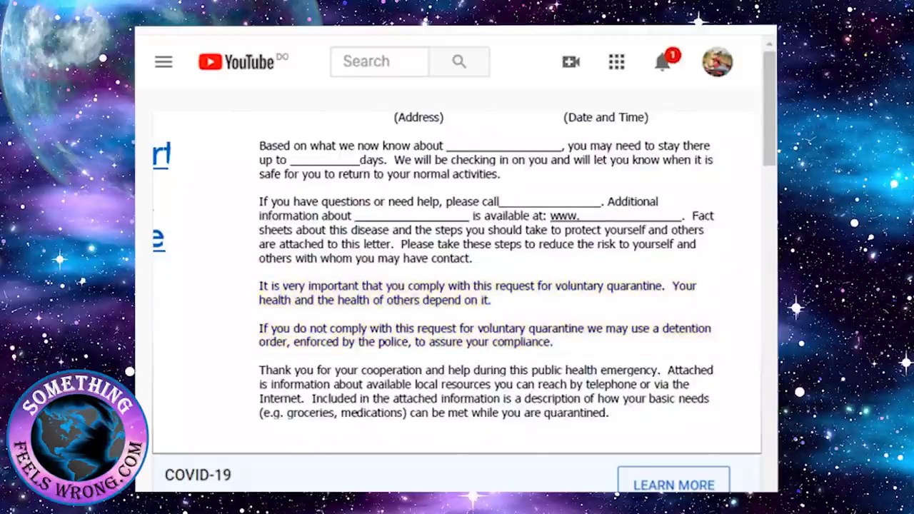
scroll("up", 3)
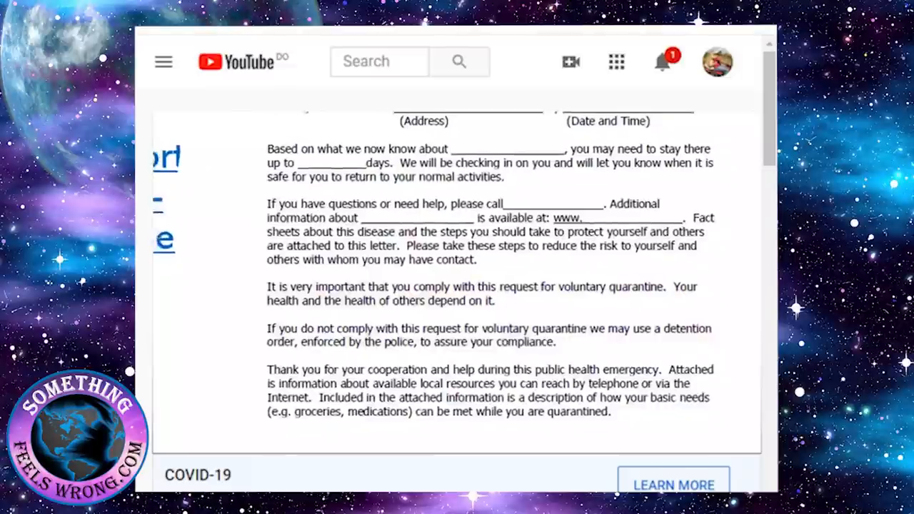
scroll("down", 3)
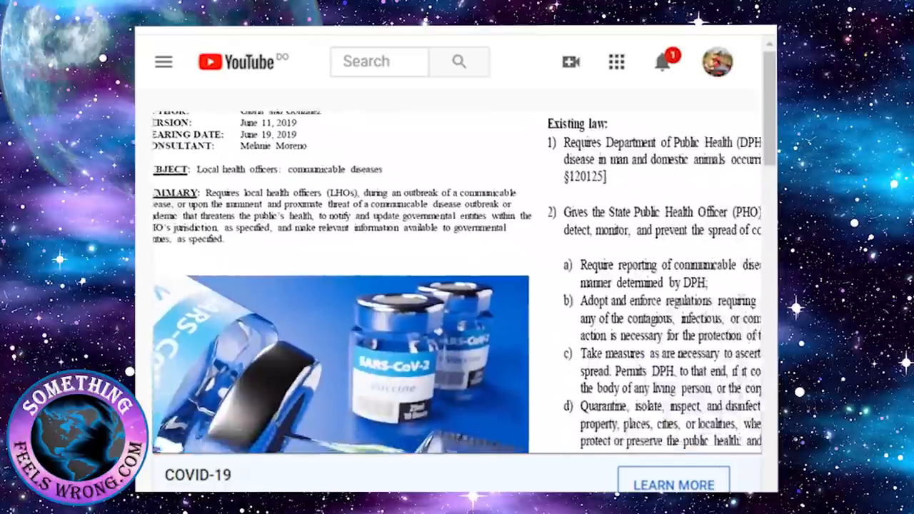
Step: Scroll down as the local health officers bill summary appears beside the existing-law text
scroll("down", 3)
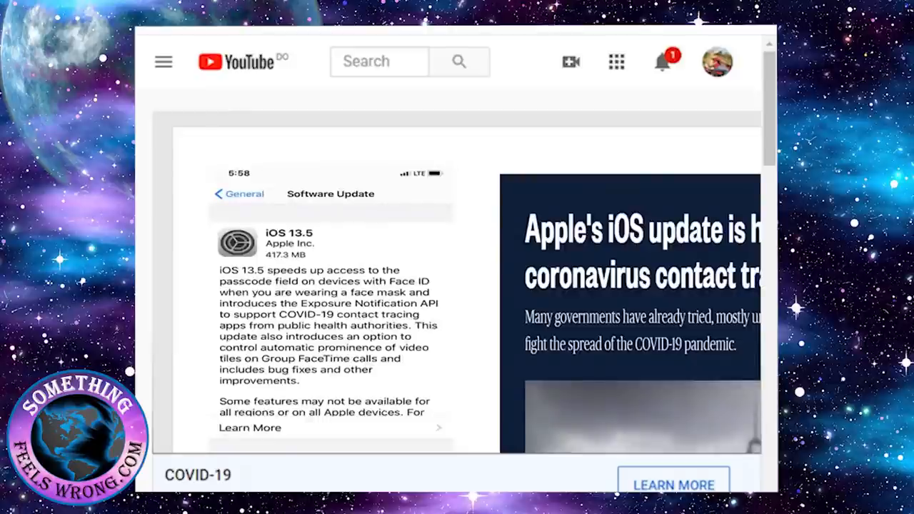
Step: Scroll down to the slide on the second phase of Bluetooth operating-system contact tracing
scroll("down", 3)
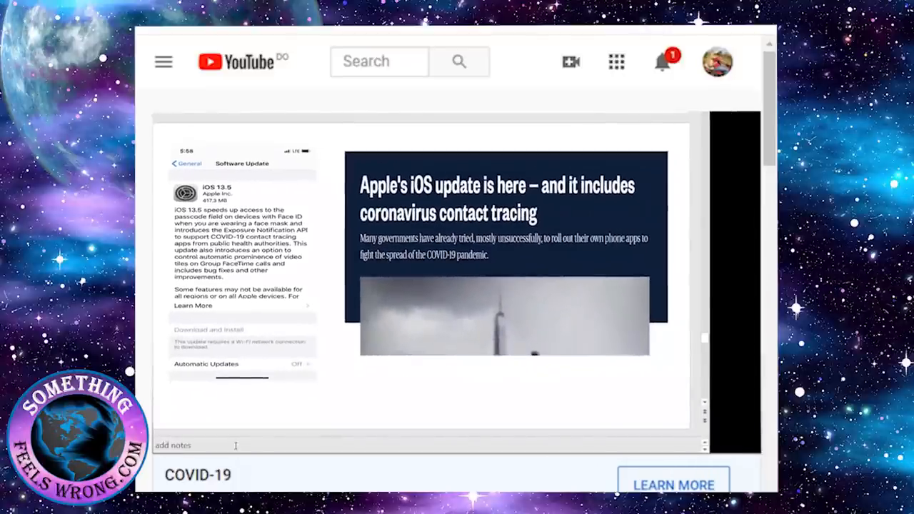
scroll("down", 3)
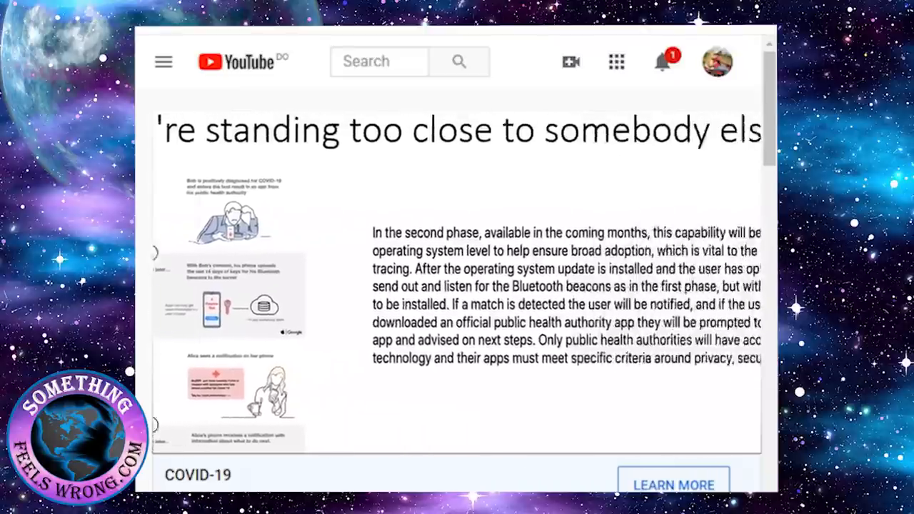
scroll("down", 3)
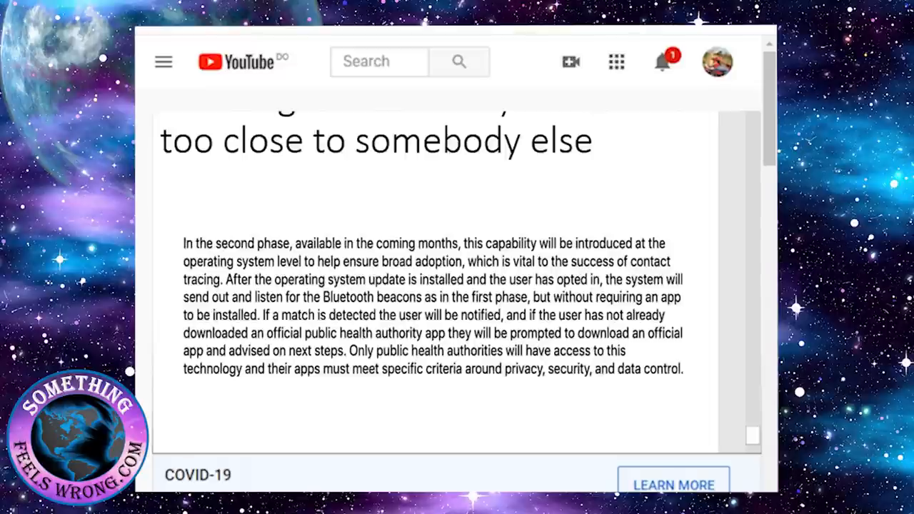
scroll("up", 3)
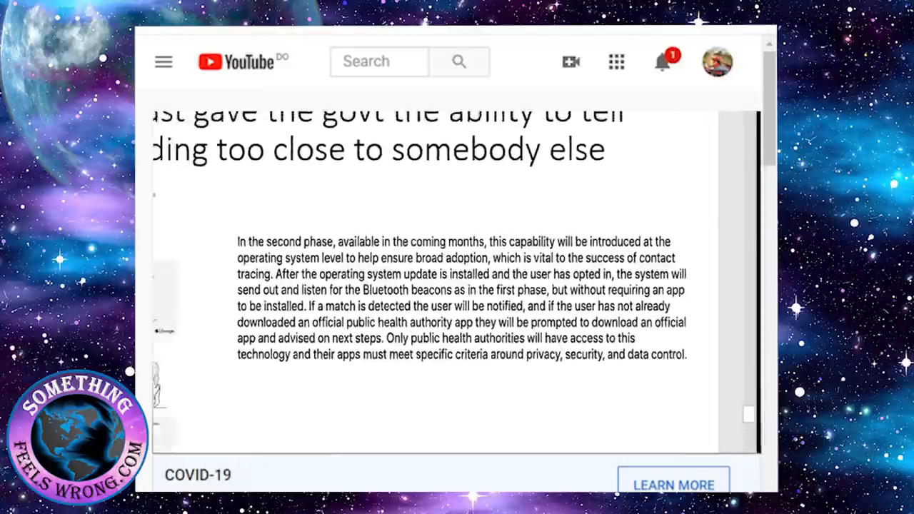
scroll("up", 3)
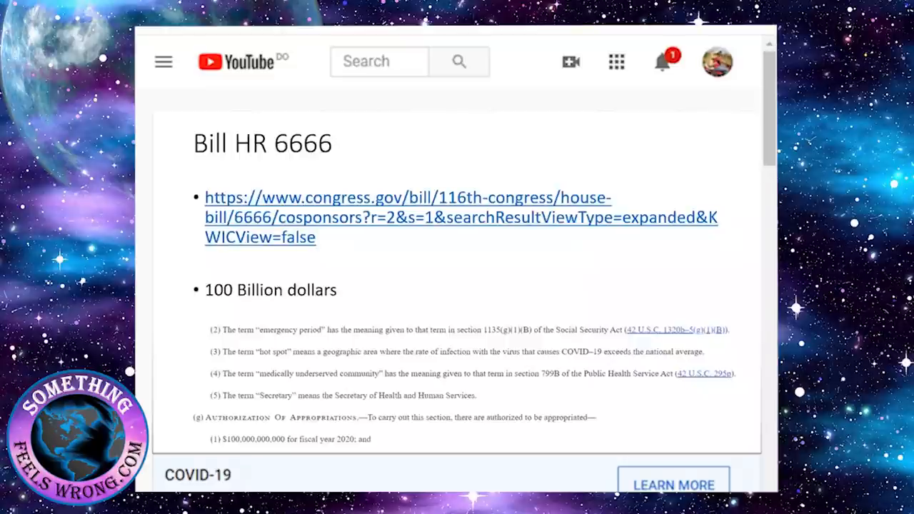
Step: Scroll down to the HR 6666 appropriations passage, $100 billion for fiscal 2020, highlighted in yellow
scroll("down", 3)
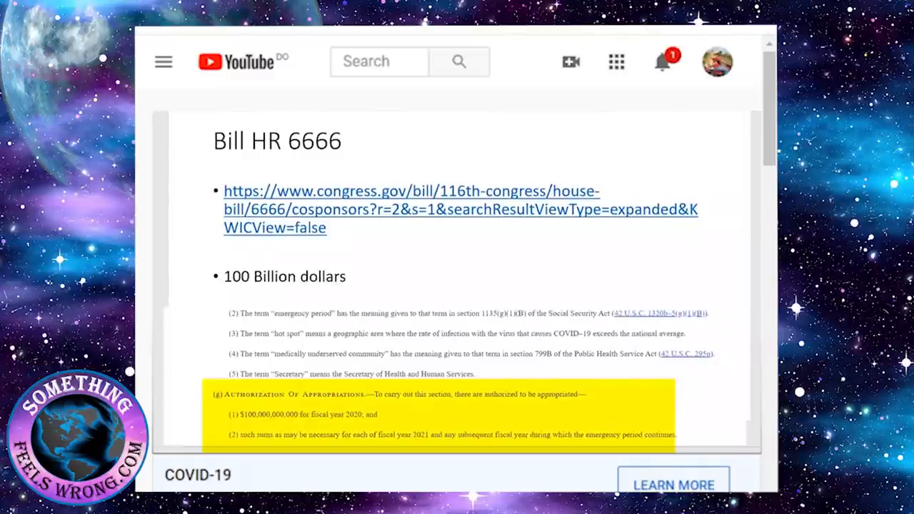
left_click(443, 414)
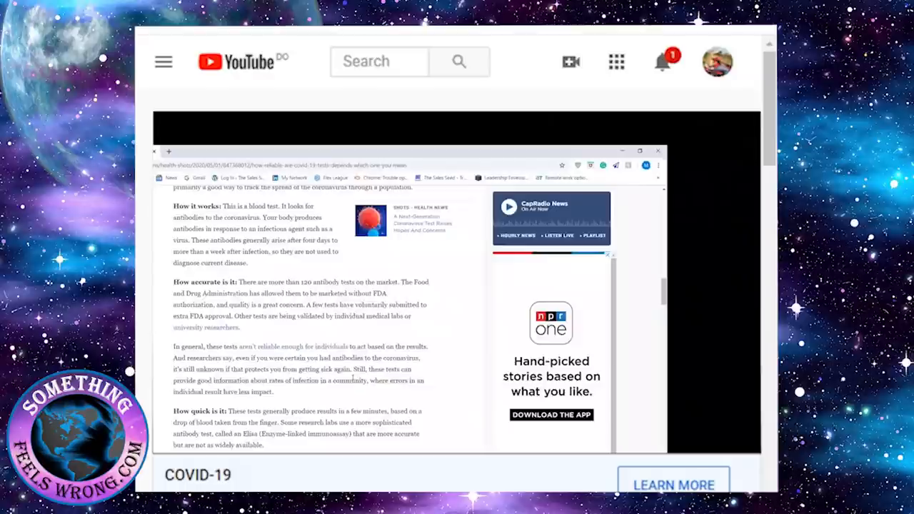
Step: Scroll the antibody-test article to its 'How accurate is it' and 'How quick is it' sections
scroll("down", 3)
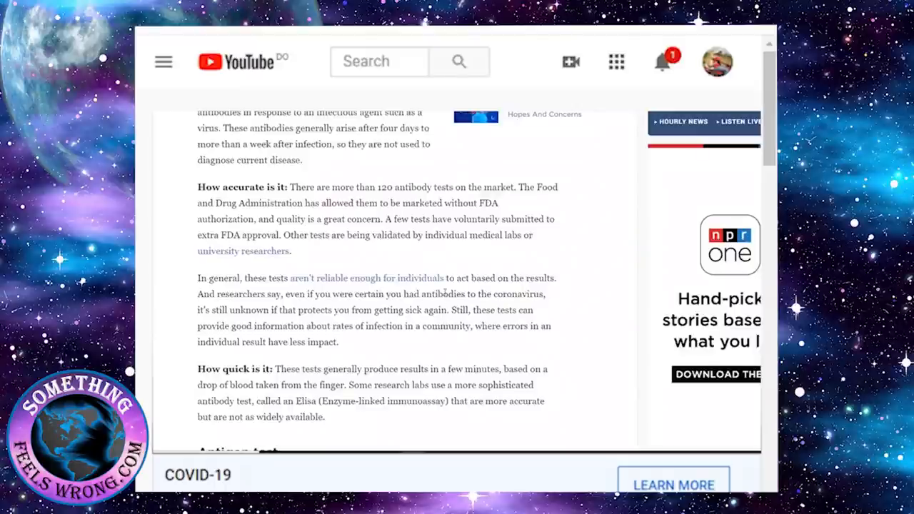
mouse_move(446, 296)
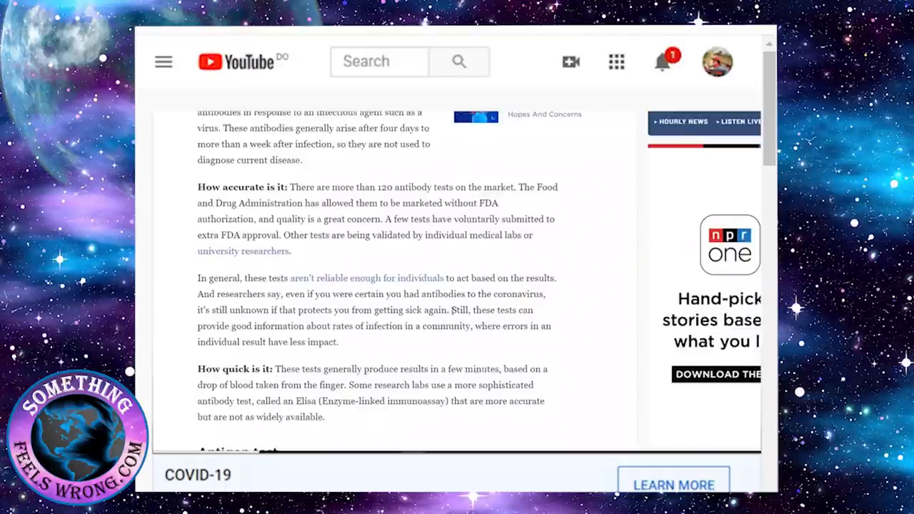